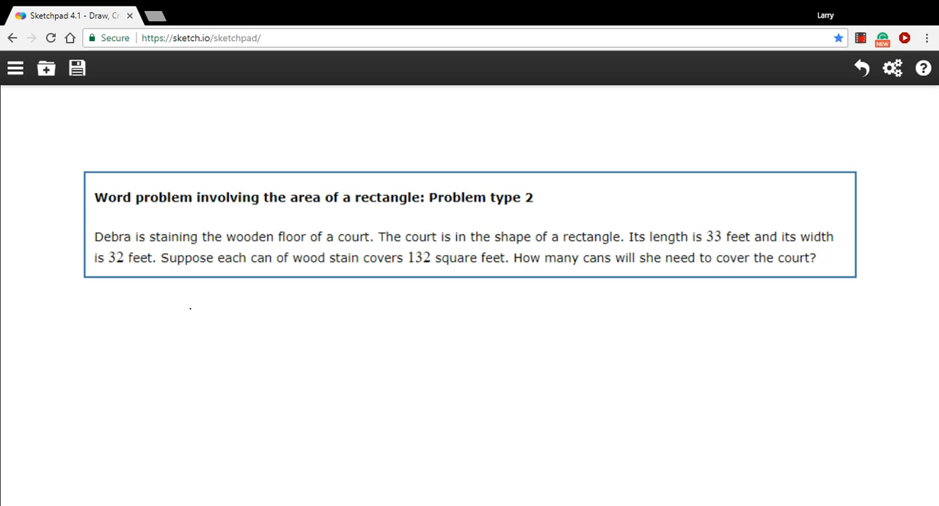
Sketch the court rectangle below the problem and handwrite 33 on its length and 32 on its width.
left_click_drag(189, 309, 310, 422)
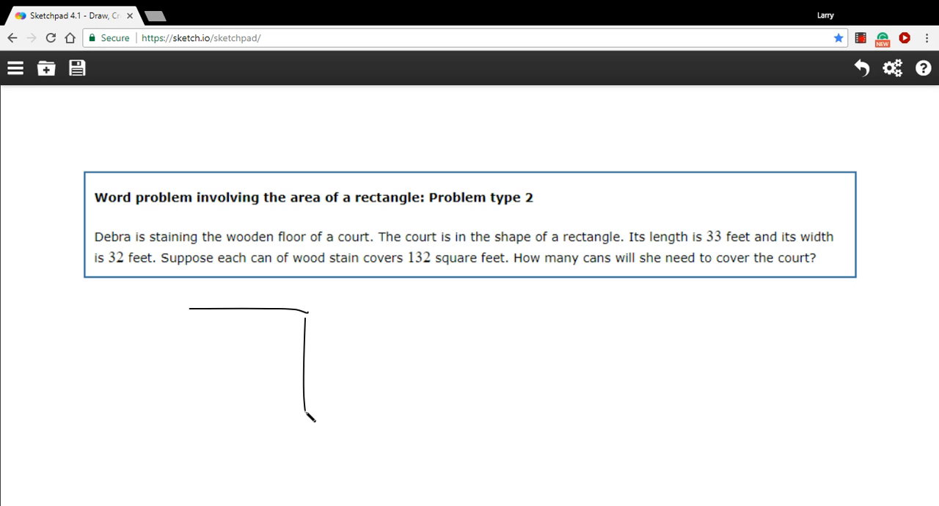
left_click_drag(308, 411, 191, 311)
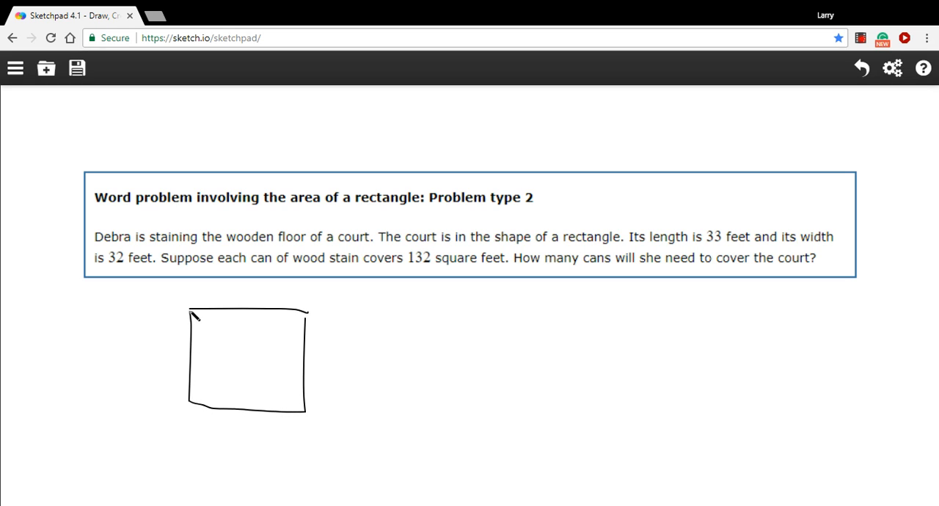
left_click_drag(223, 298, 238, 306)
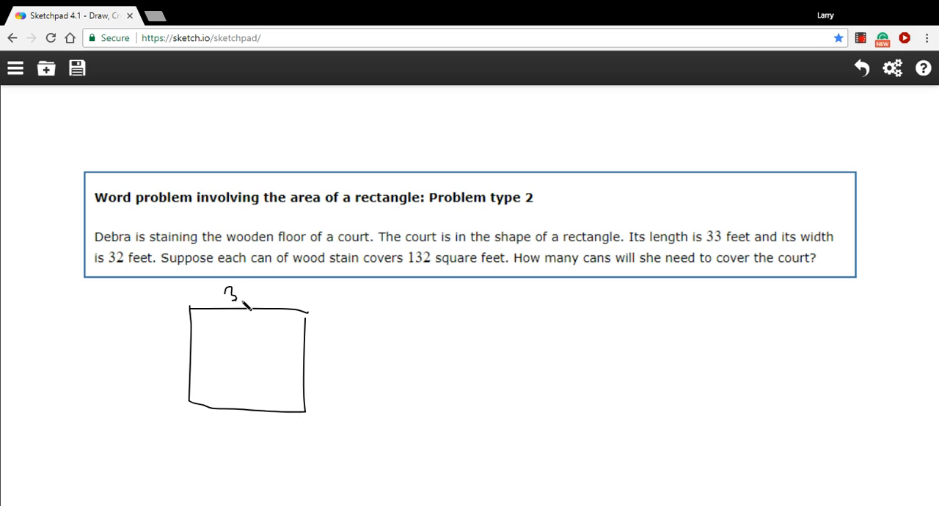
left_click_drag(243, 294, 252, 301)
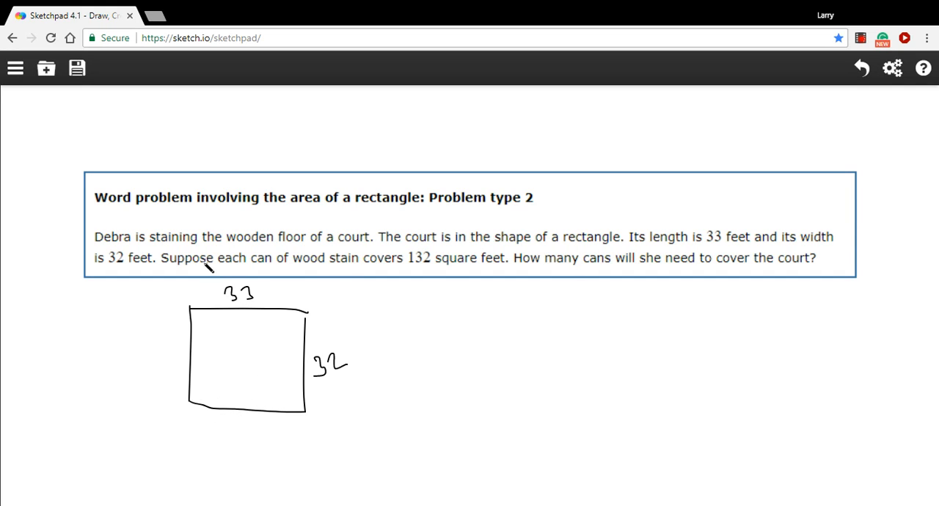
mouse_move(441, 276)
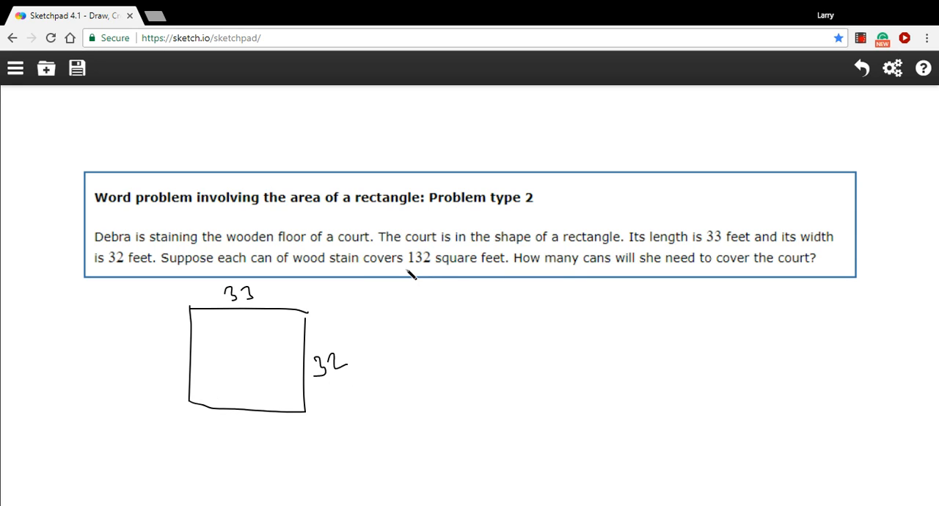
Handwrite 'A =' beside the rectangle to begin the area formula.
left_click_drag(306, 320, 315, 335)
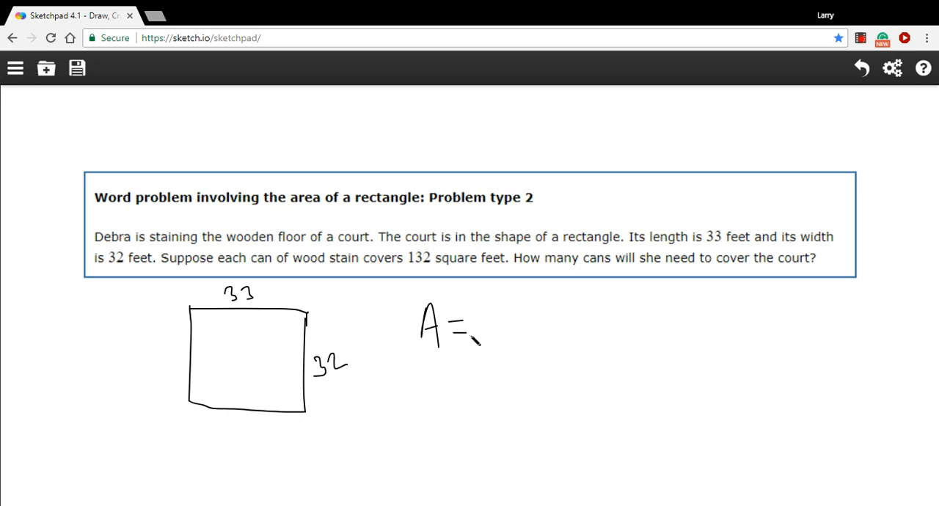
Write the product 33·32 after the equals sign.
left_click_drag(485, 337, 511, 312)
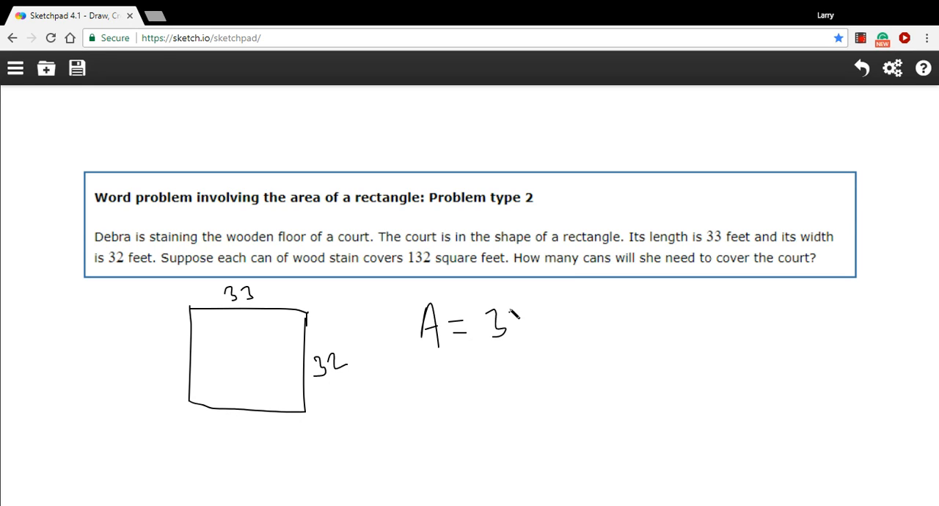
left_click_drag(529, 323, 566, 337)
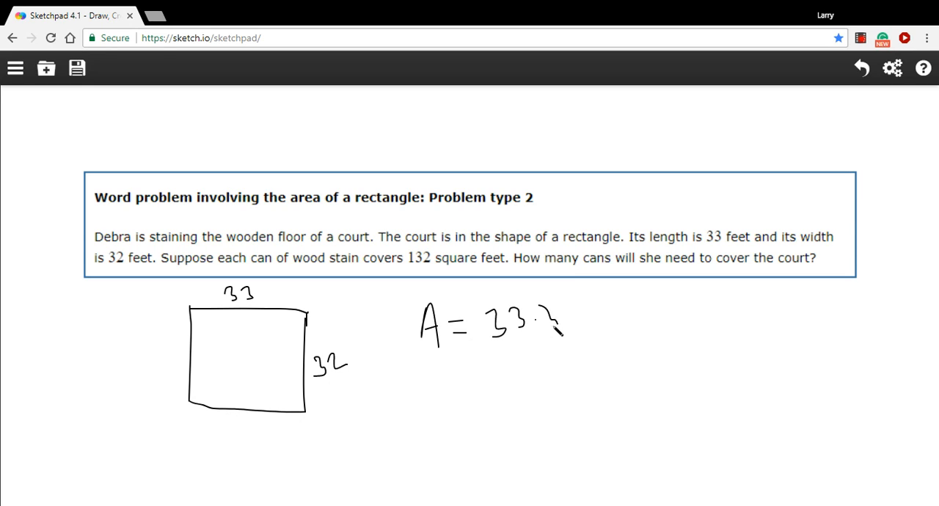
left_click_drag(546, 308, 588, 337)
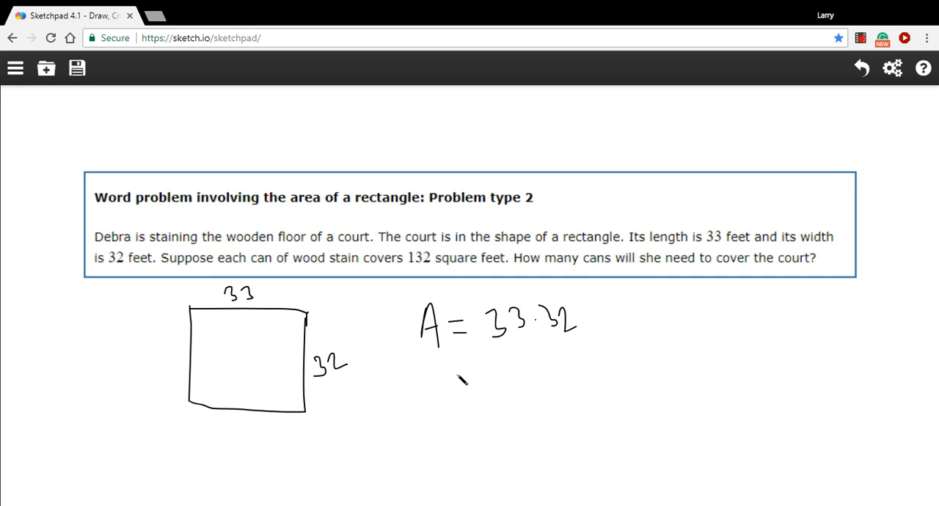
Write the area result 1056 ft², underline 132 in the problem, and draw a division bar under 1056.
left_click_drag(452, 378, 531, 367)
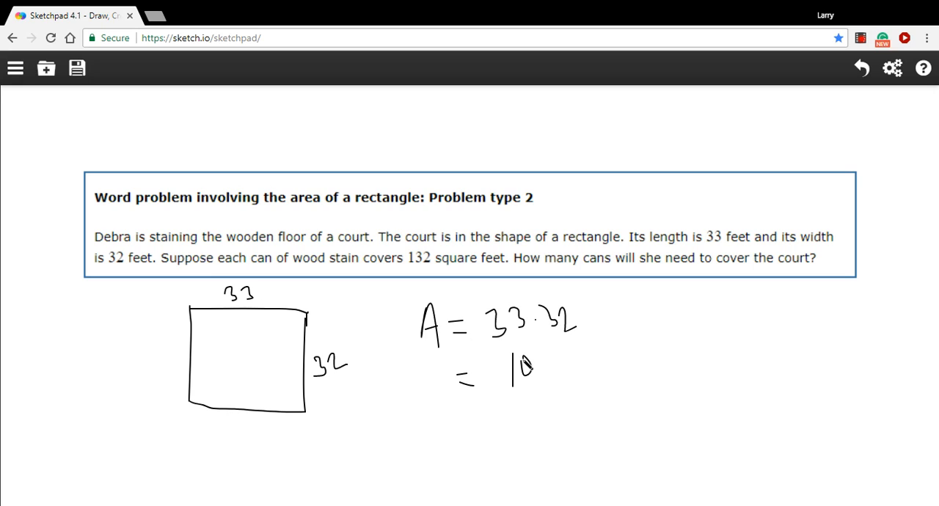
left_click_drag(536, 367, 587, 370)
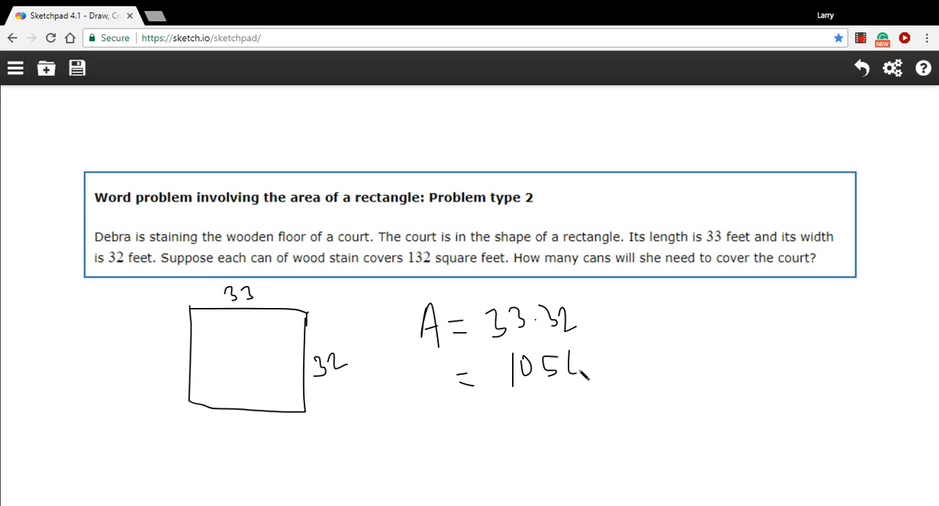
left_click_drag(579, 382, 624, 352)
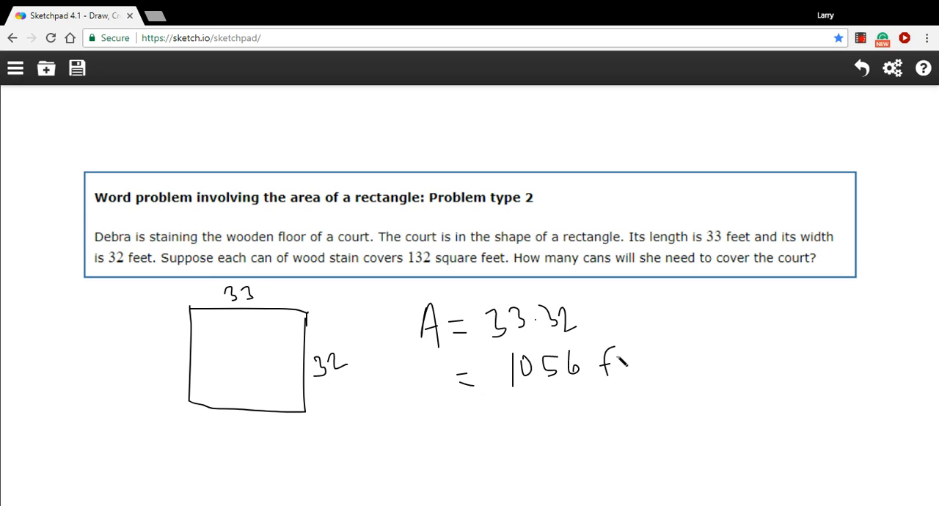
left_click_drag(628, 355, 639, 364)
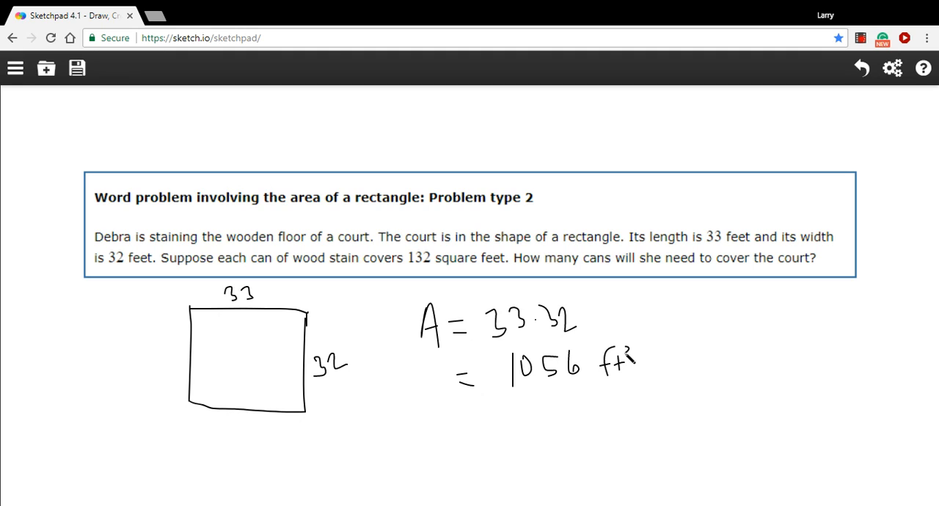
left_click_drag(619, 394, 631, 402)
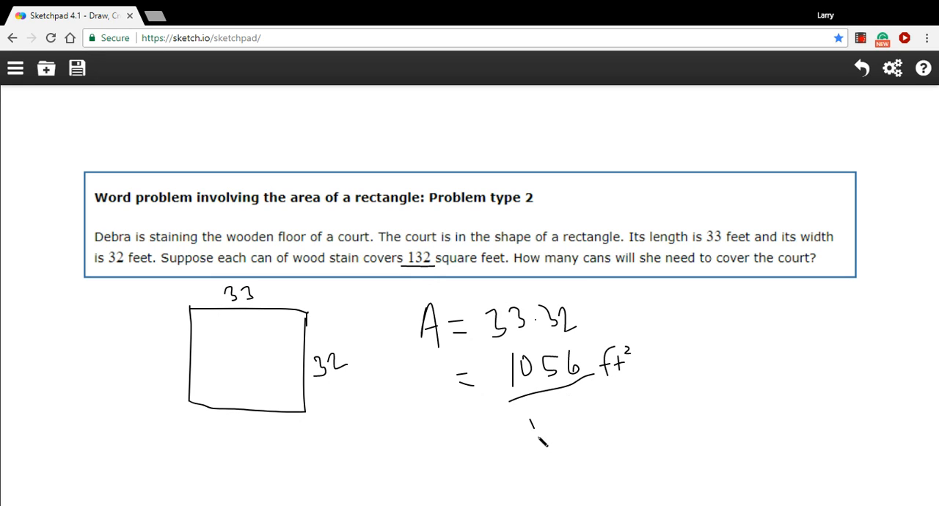
Write 132 under the fraction bar and the answer '= 8 cans'.
left_click_drag(528, 411, 601, 426)
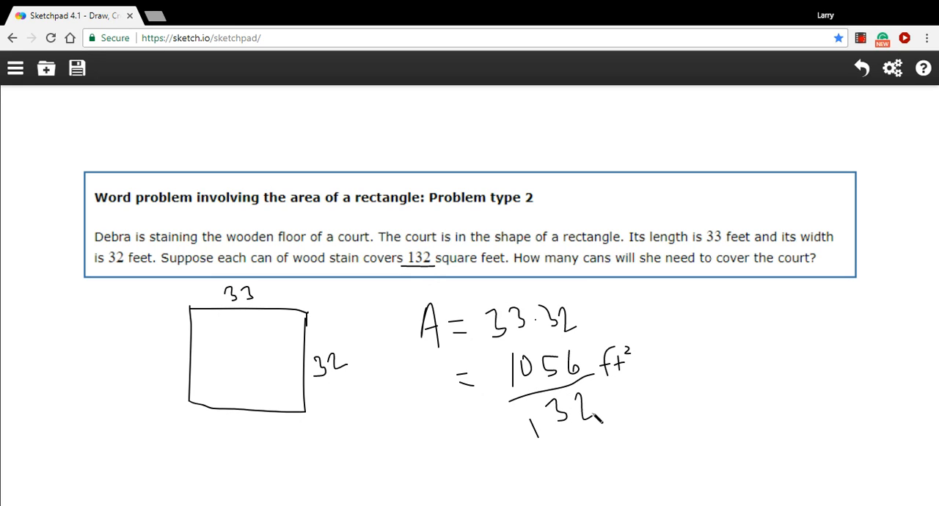
left_click_drag(660, 379, 687, 396)
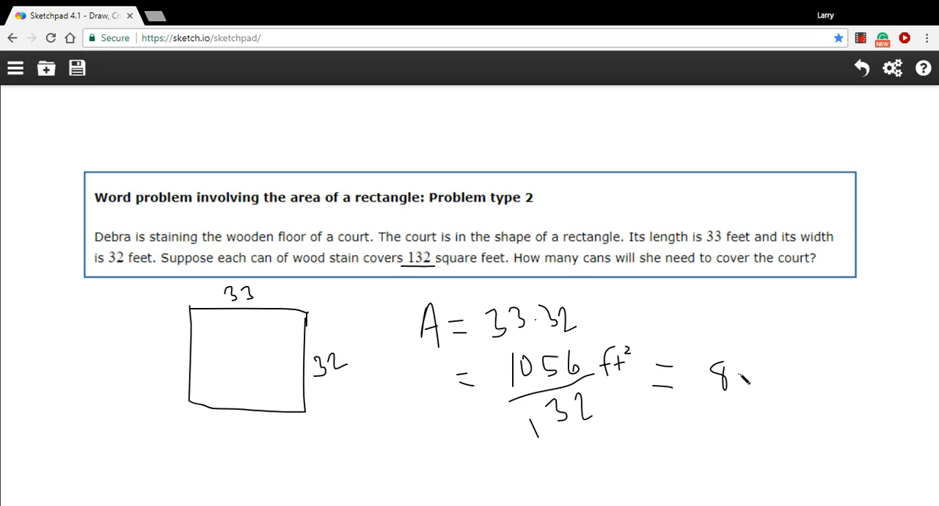
left_click_drag(734, 382, 778, 385)
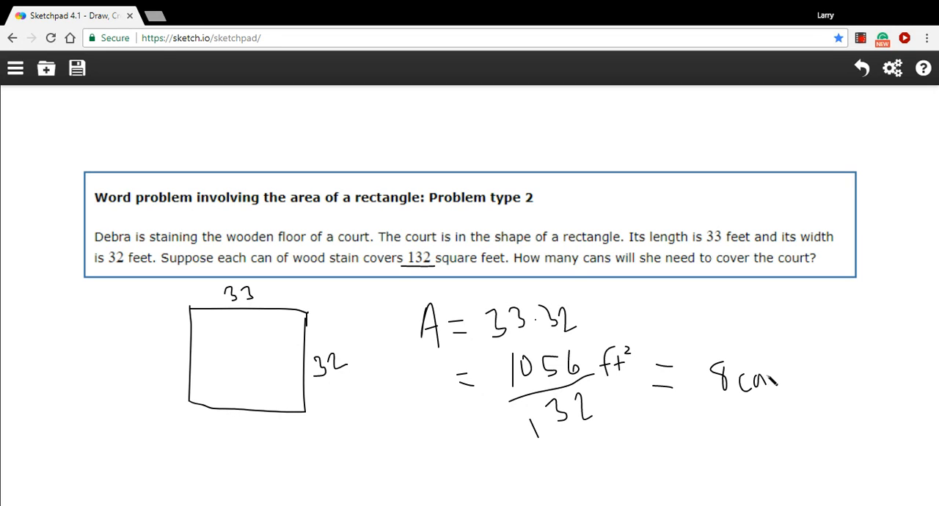
left_click_drag(778, 367, 796, 385)
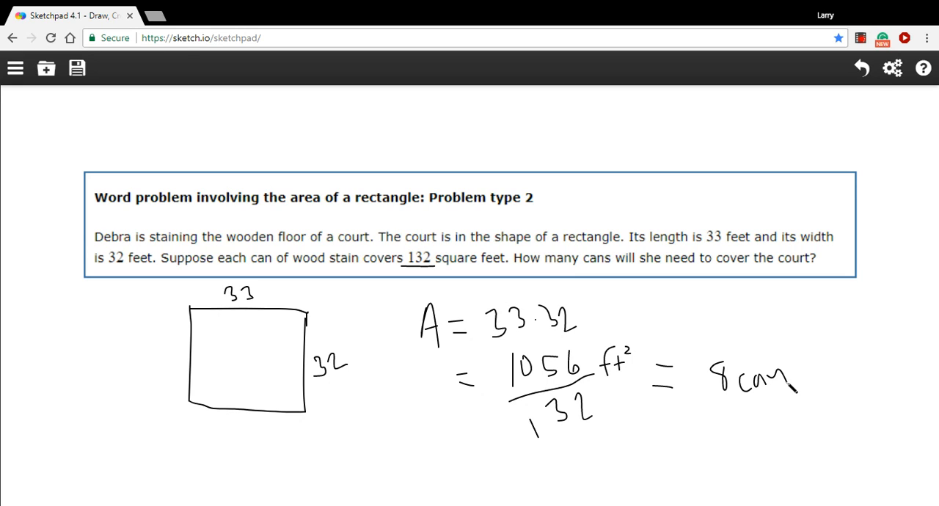
mouse_move(860, 38)
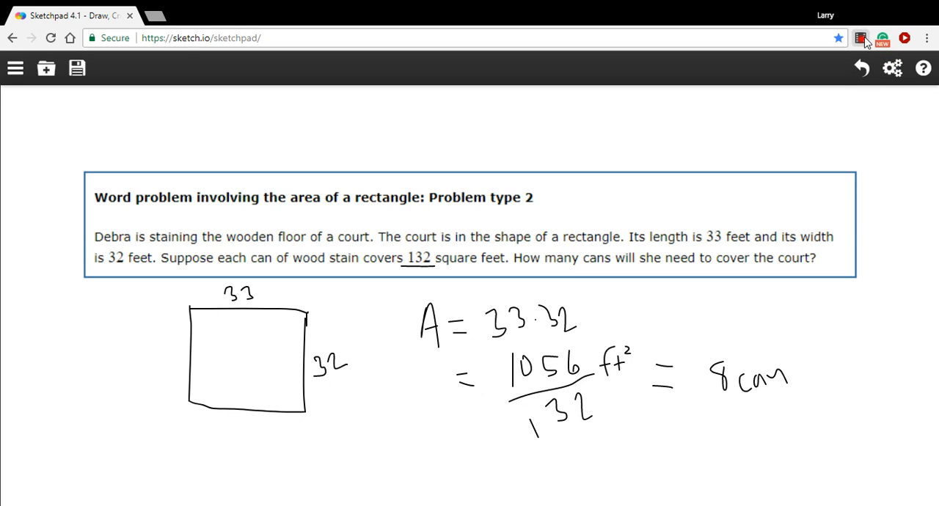